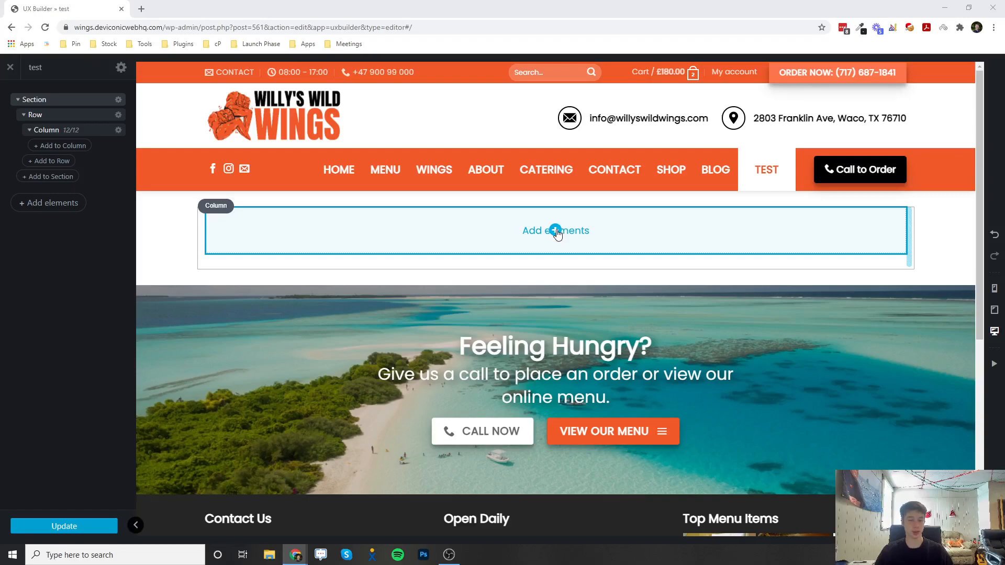
Step: Open the element library for the empty column and scroll to the Content elements
click(555, 230)
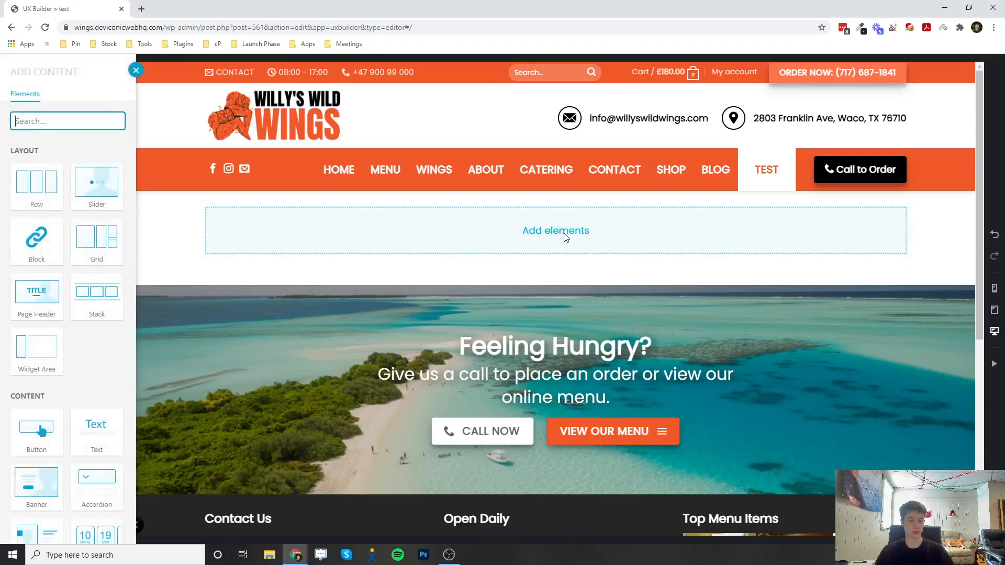
mouse_move(113, 366)
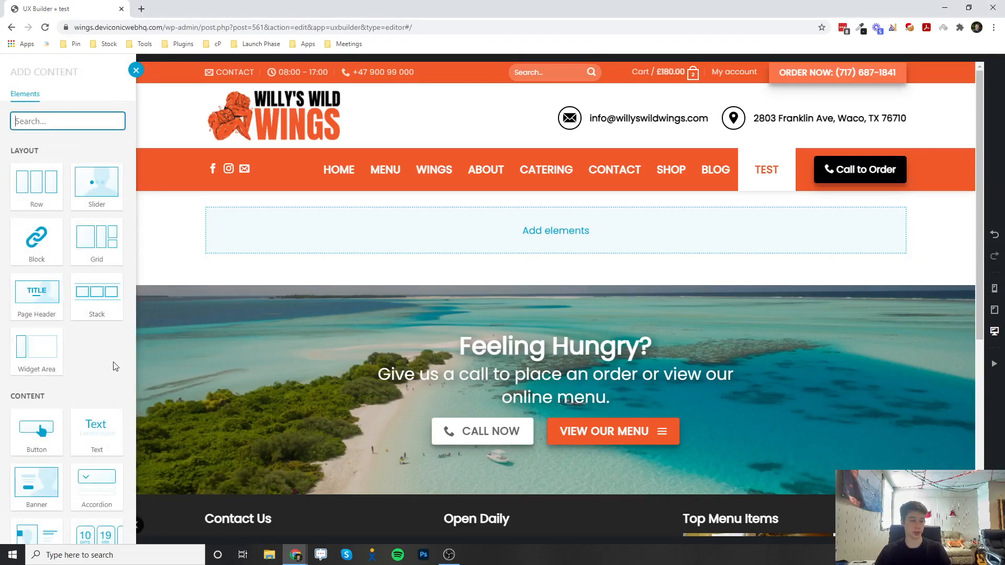
scroll(down, 3)
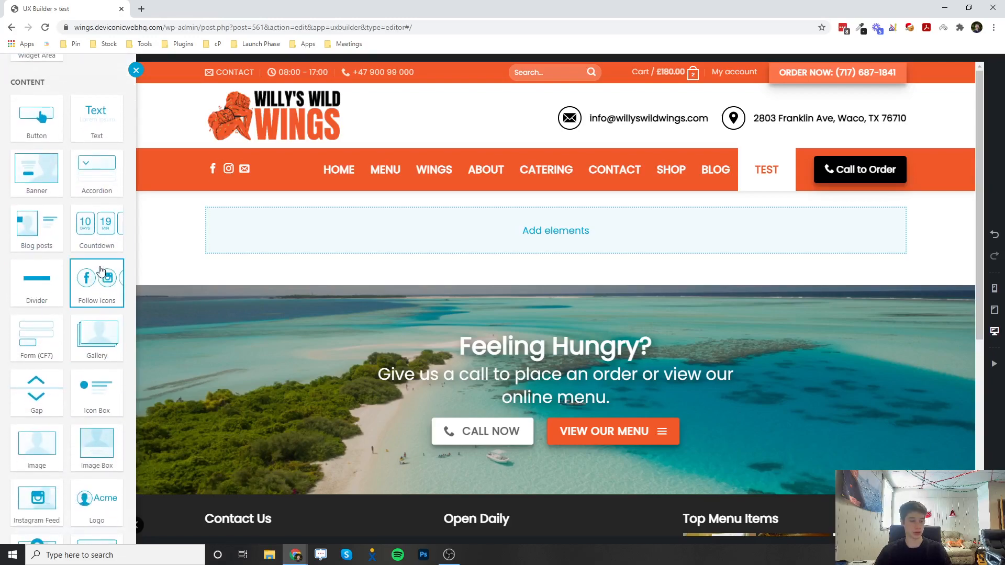
mouse_move(36, 338)
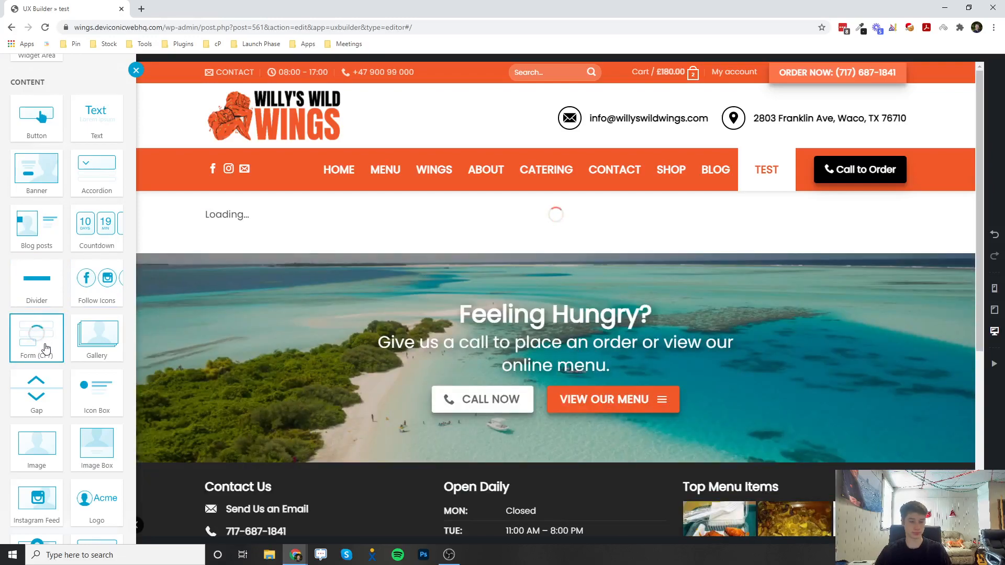
Step: Insert a Form (CF7) element and select the 'Contact Page and Catering Page' form
click(36, 338)
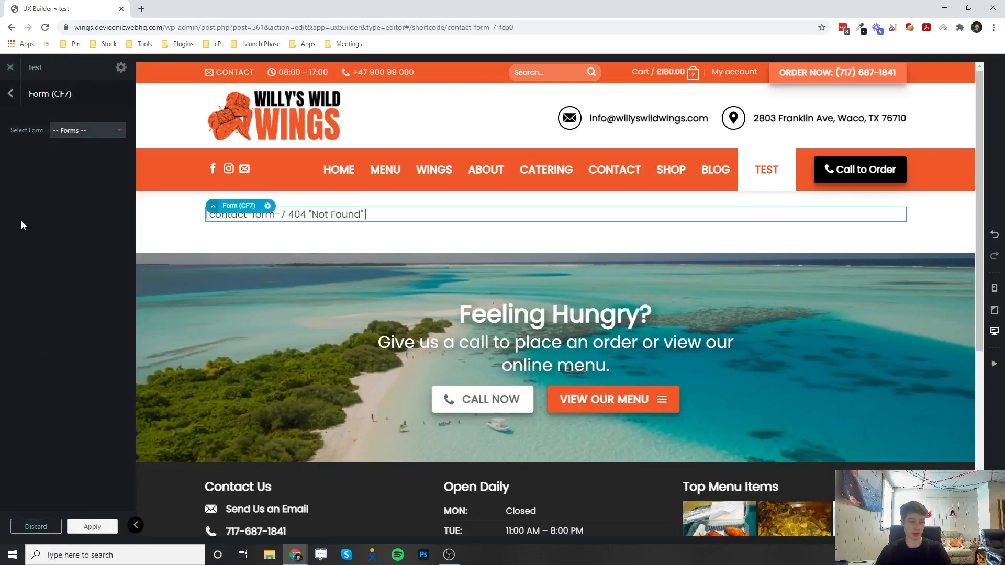
click(86, 130)
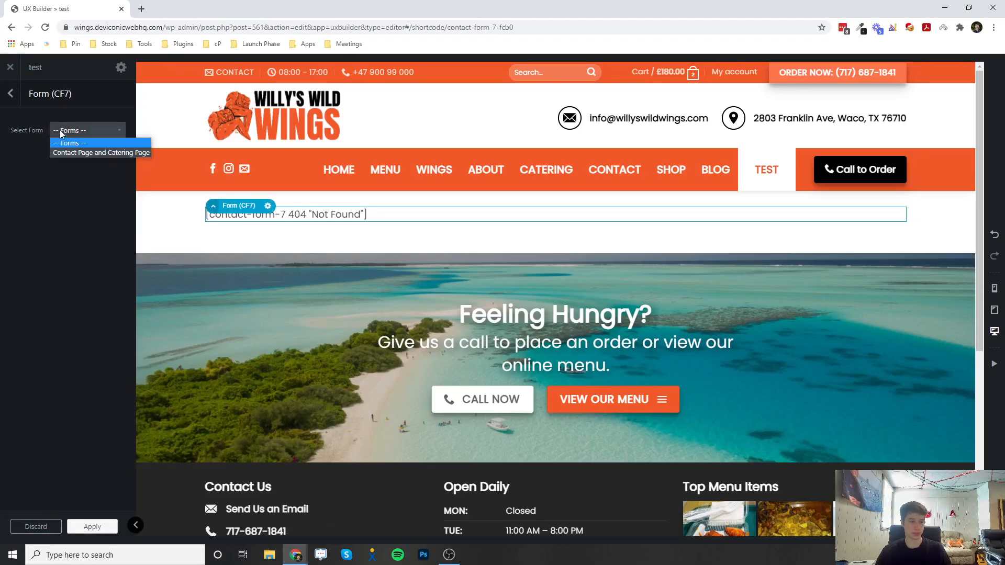
click(100, 153)
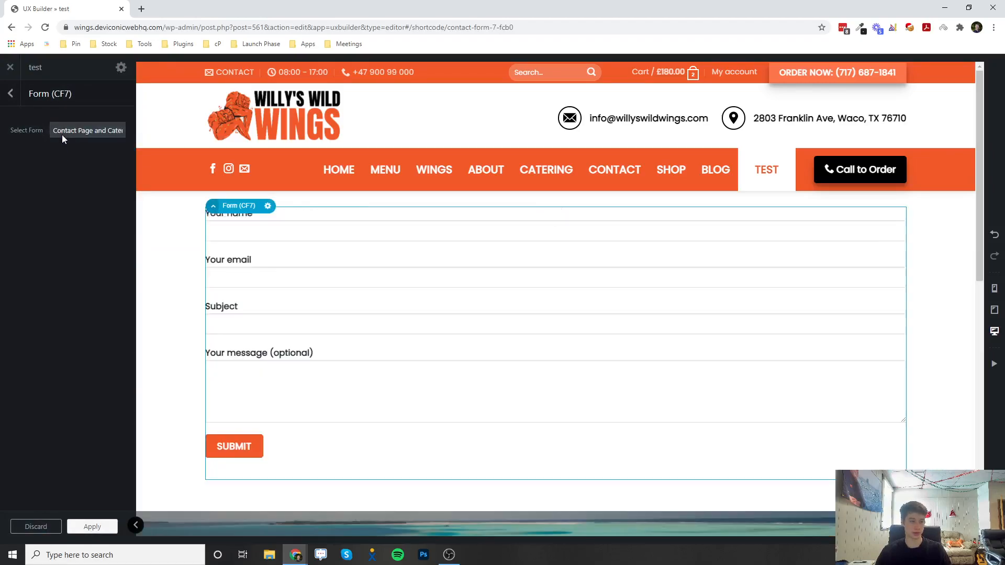
mouse_move(72, 203)
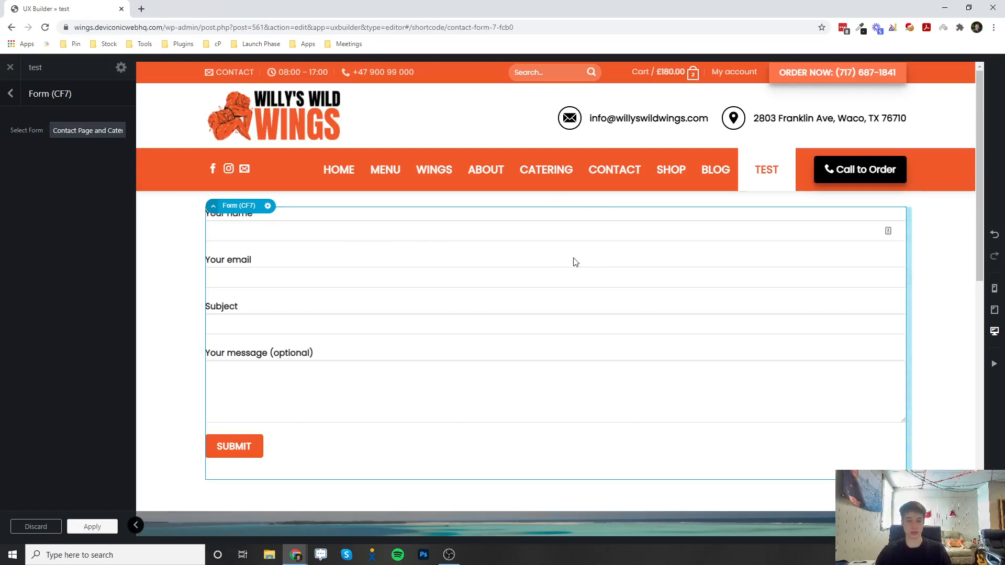
mouse_move(184, 362)
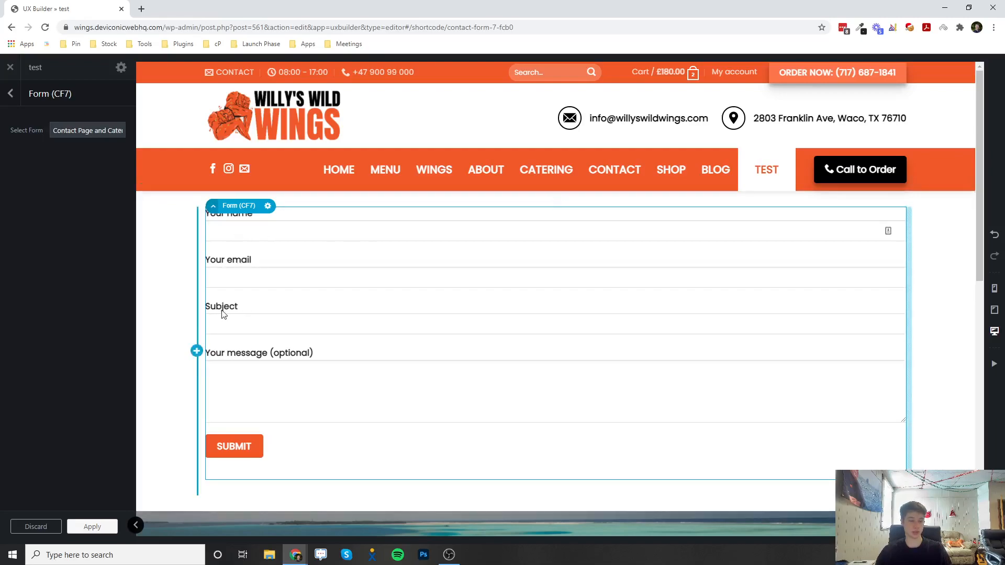
mouse_move(212, 330)
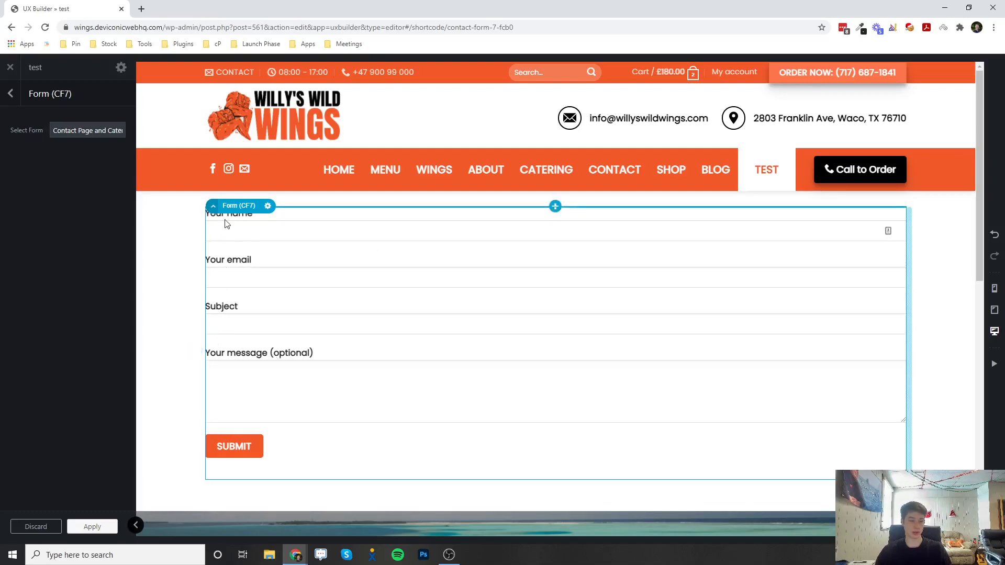
mouse_move(296, 311)
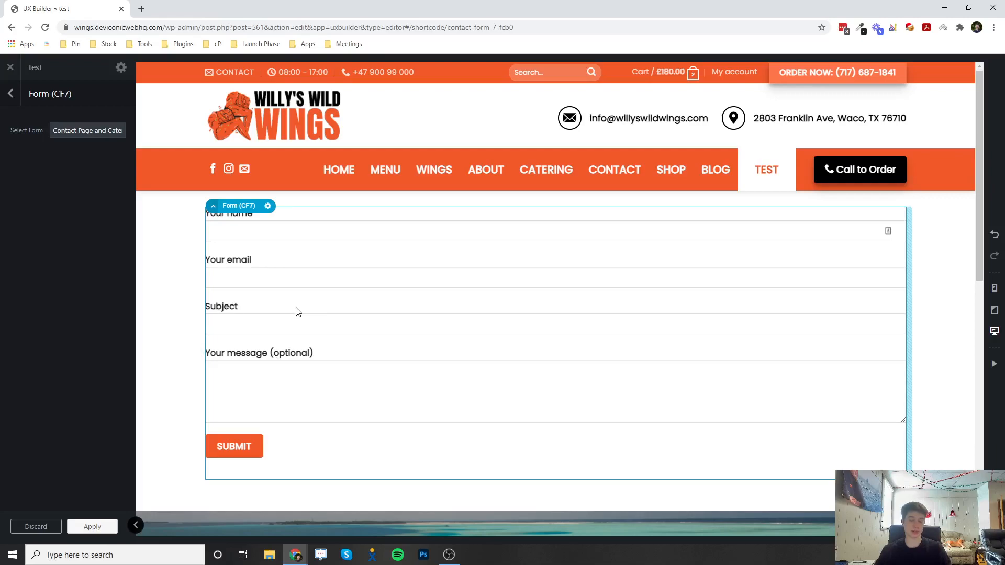